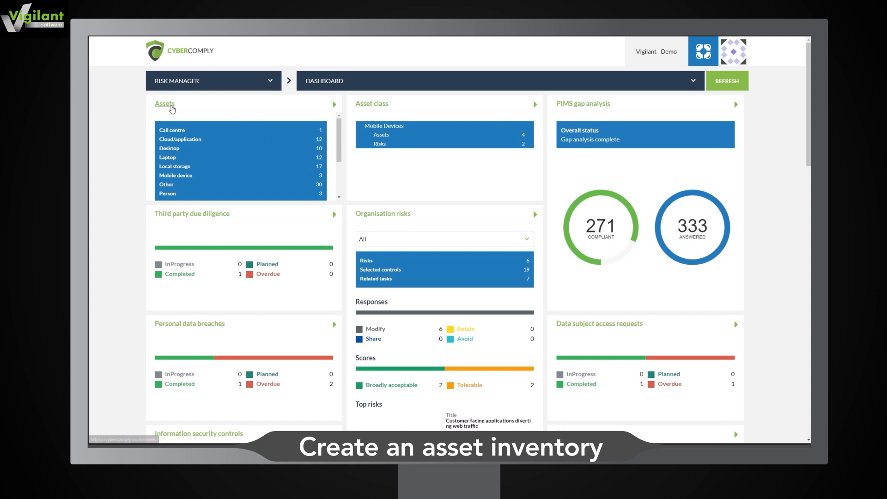
Upload the Asset Import spreadsheet file into the organisation's asset inventory via Import.
{"action": "left_click", "coordinate": [164, 104]}
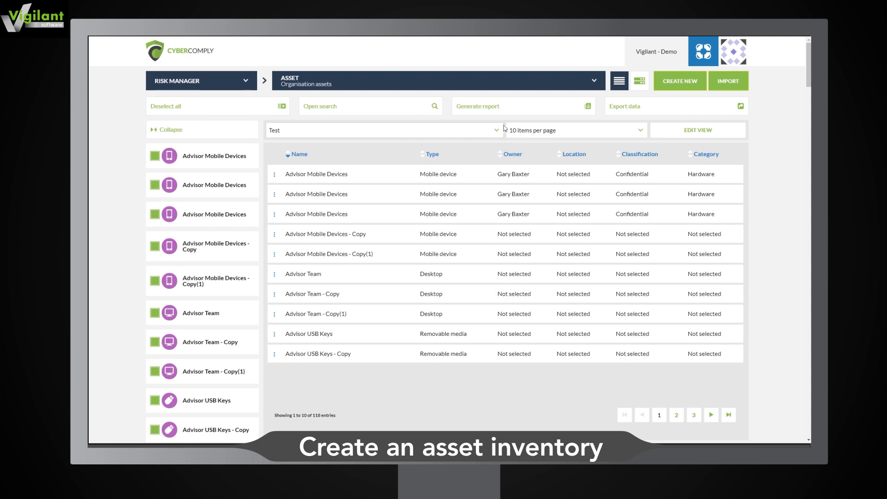
{"action": "left_click", "coordinate": [728, 80]}
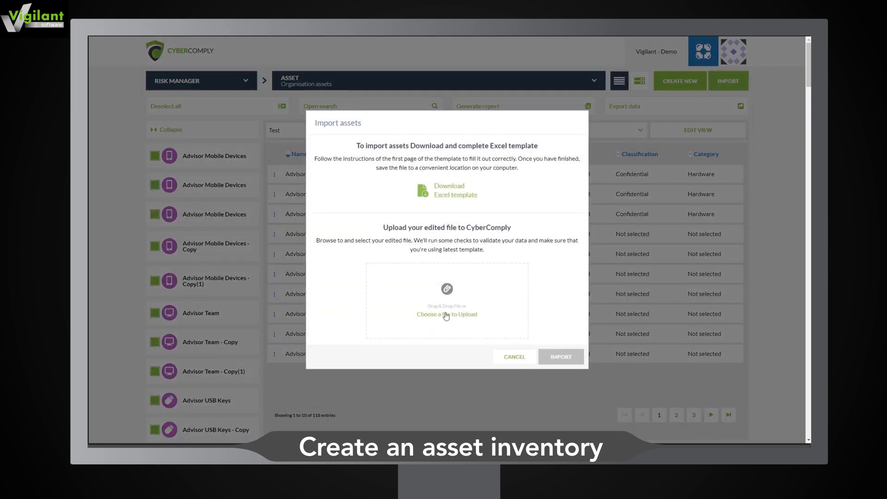
{"action": "left_click", "coordinate": [447, 314]}
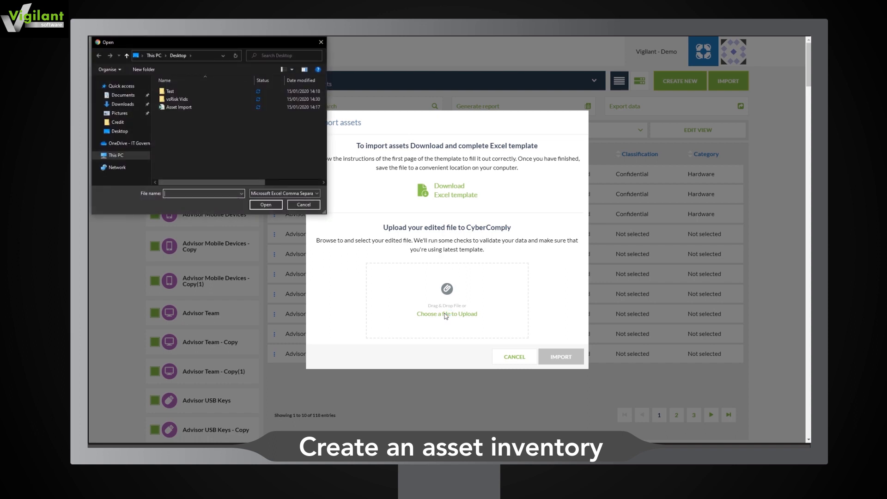
{"action": "left_click", "coordinate": [179, 106]}
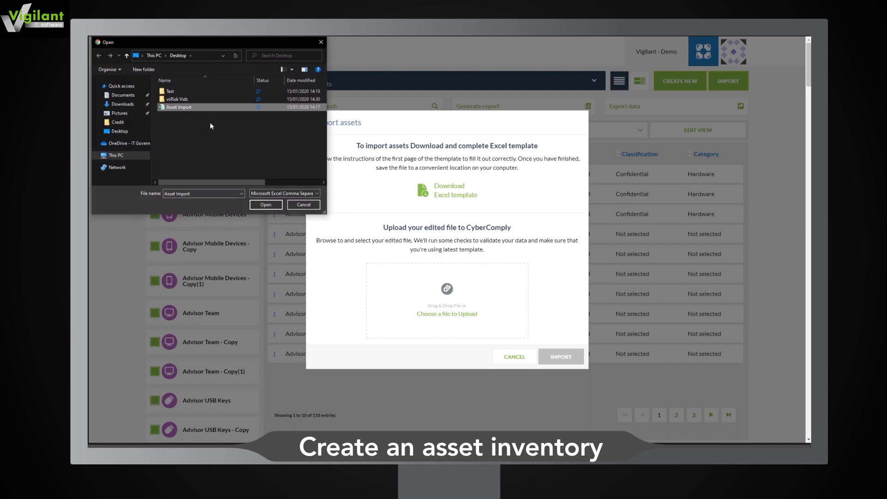
{"action": "left_click", "coordinate": [265, 204]}
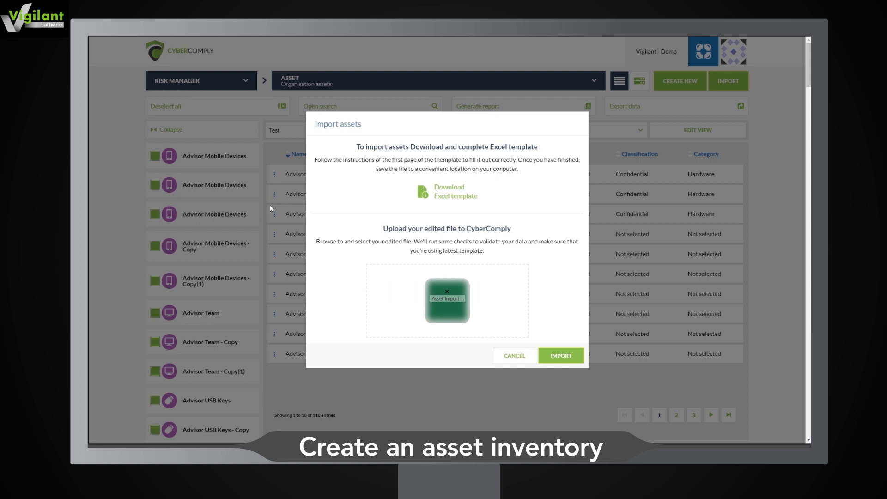
{"action": "left_click", "coordinate": [560, 356]}
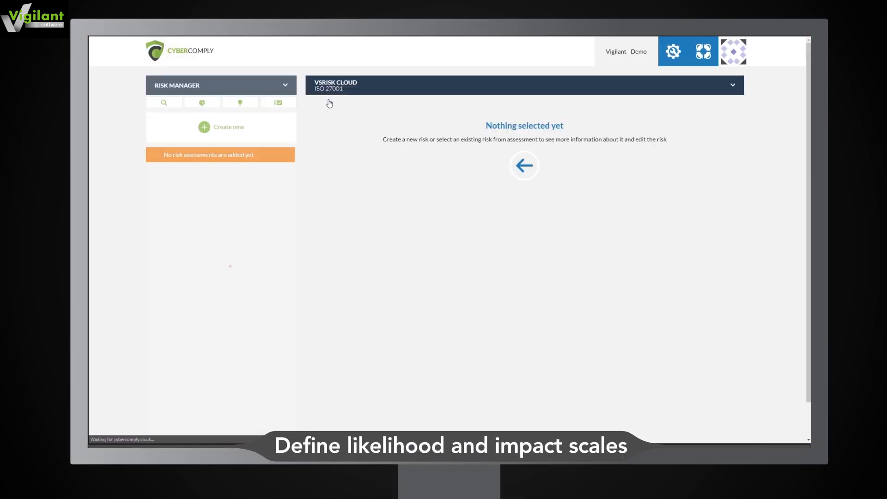
Name the new assessment 'Demo', reduce likelihood to three levels and add a custom context.
{"action": "left_click", "coordinate": [220, 126]}
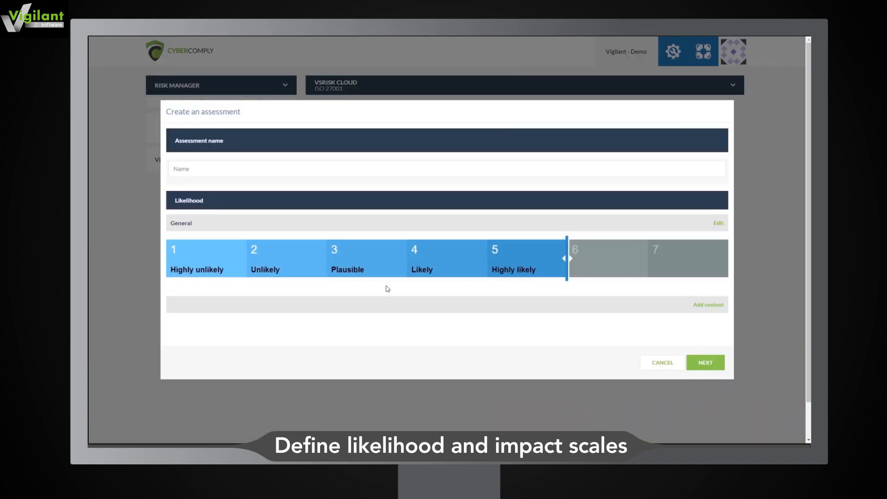
{"action": "type", "text": "Demo"}
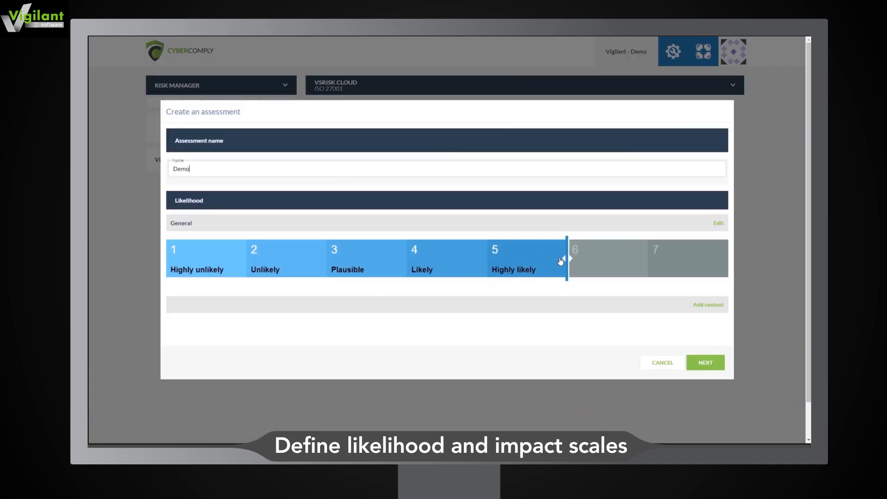
{"action": "left_click_drag", "start_coordinate": [569, 258], "coordinate": [406, 258]}
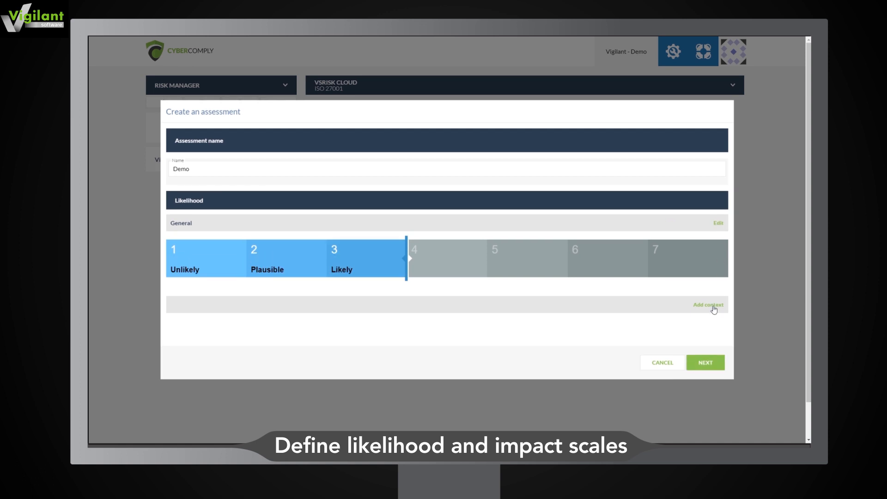
{"action": "left_click", "coordinate": [708, 305]}
{"action": "type", "text": "2"}
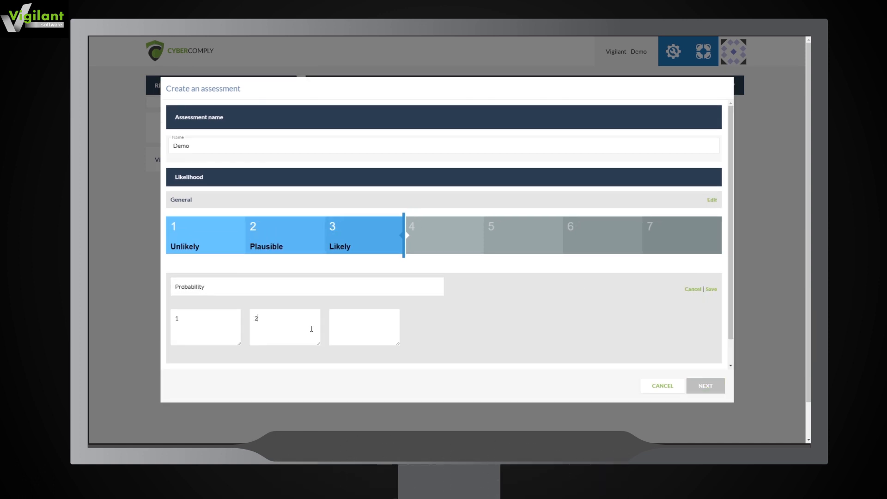
Fill in likelihood level descriptions, save confidentiality impact descriptions and dismiss the context warning.
{"action": "left_click", "coordinate": [705, 386]}
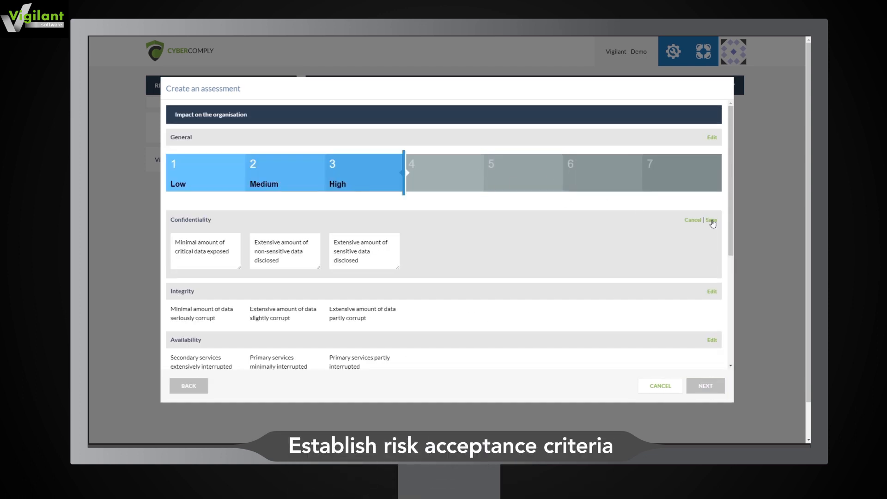
{"action": "left_click", "coordinate": [711, 220]}
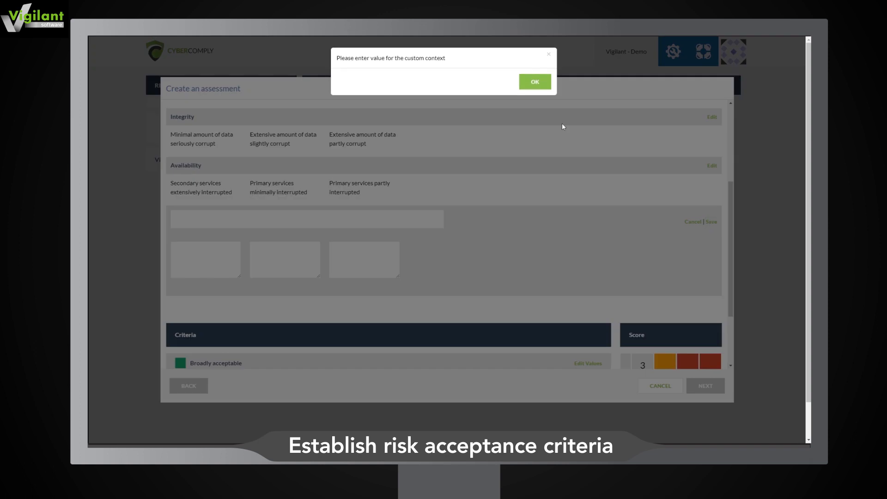
{"action": "left_click", "coordinate": [533, 82]}
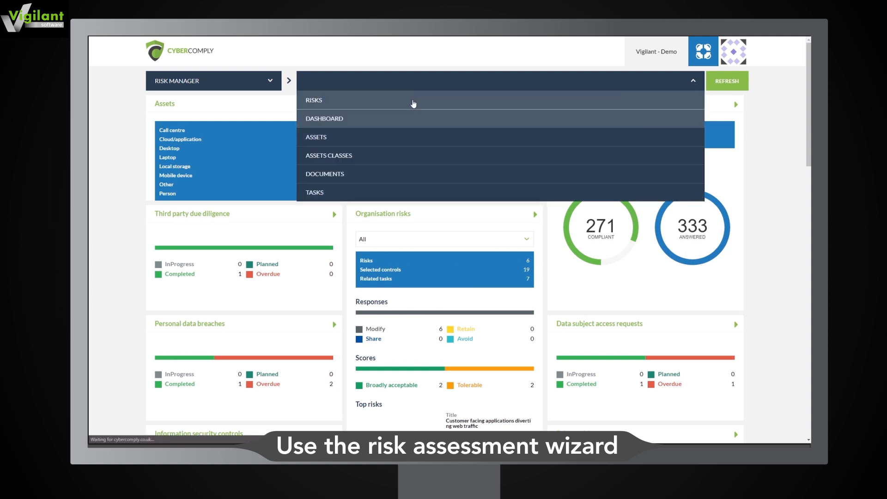
Begin a new risk from the Risks area and list the existing assessments.
{"action": "left_click", "coordinate": [313, 100]}
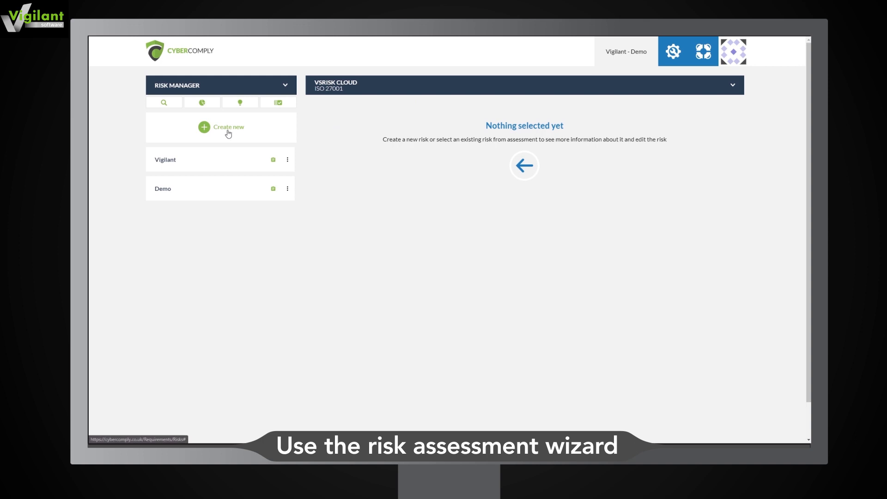
{"action": "left_click", "coordinate": [228, 126]}
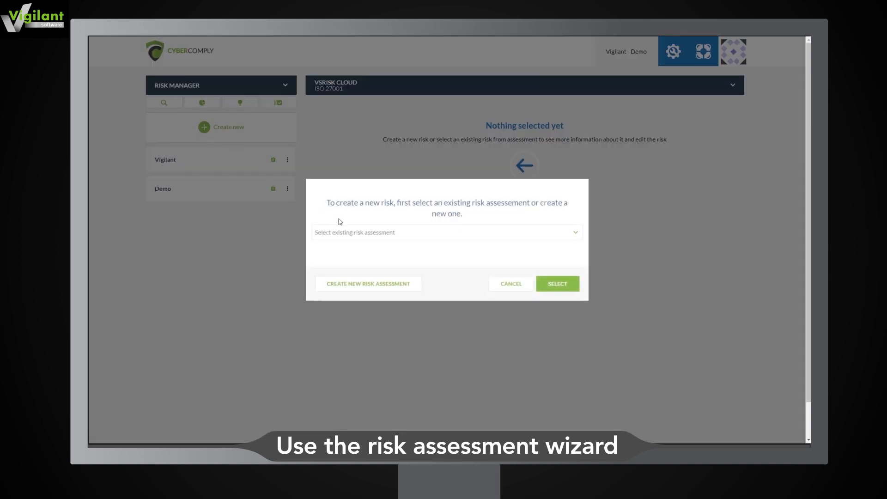
{"action": "left_click", "coordinate": [446, 232]}
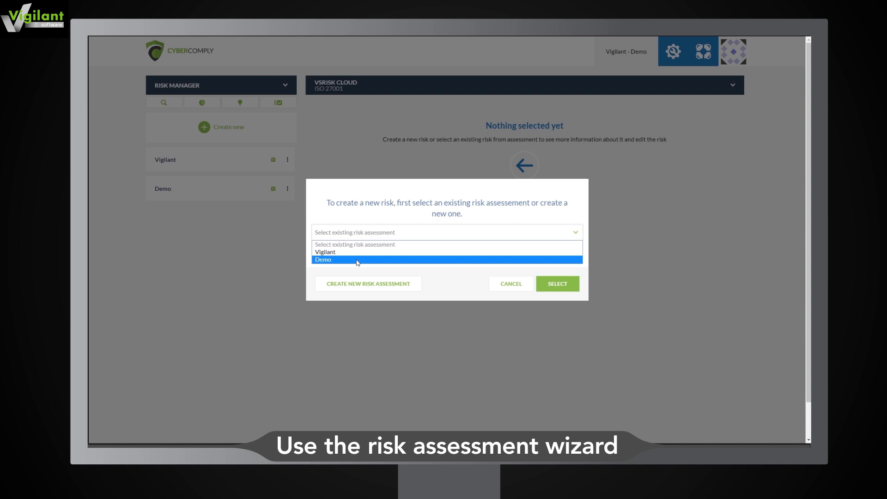
Add the new risk to the Demo assessment, reaching the asset-based or scenario-based choice.
{"action": "left_click", "coordinate": [557, 283]}
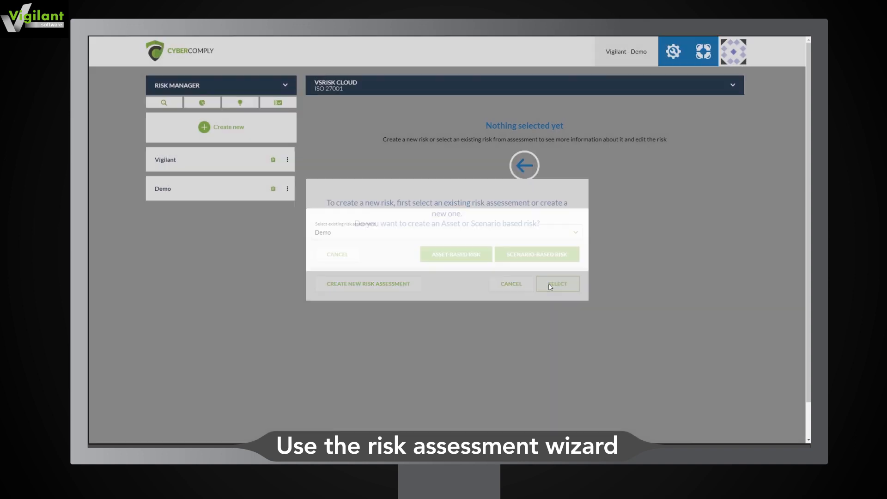
{"action": "left_click", "coordinate": [557, 283]}
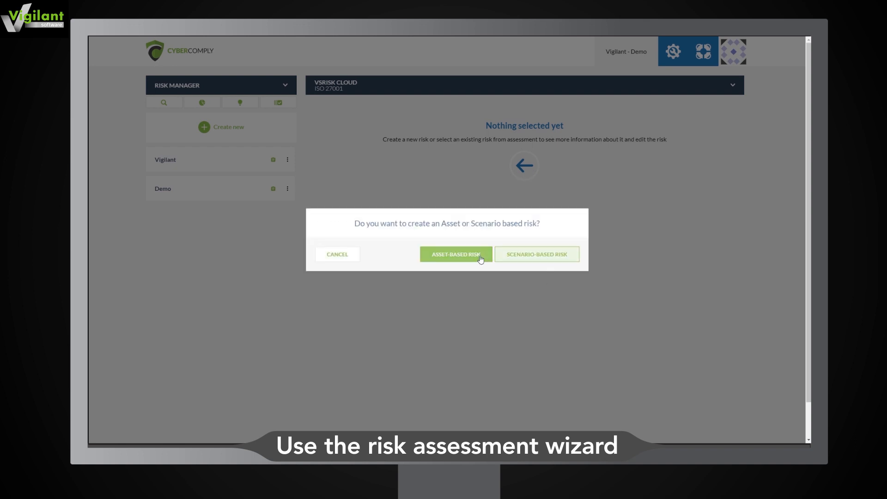
{"action": "left_click", "coordinate": [456, 255]}
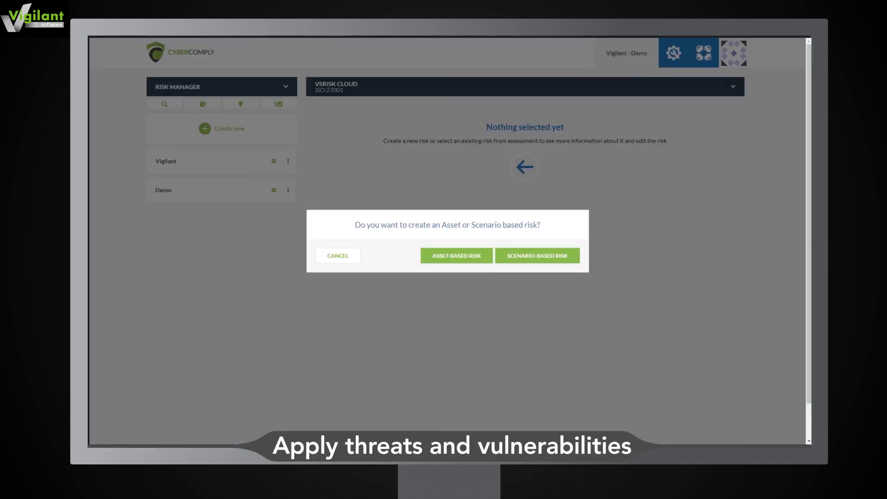
Make the risk asset-based and search 'Advisor' to pick Advisor Mobile Devices.
{"action": "left_click", "coordinate": [457, 255]}
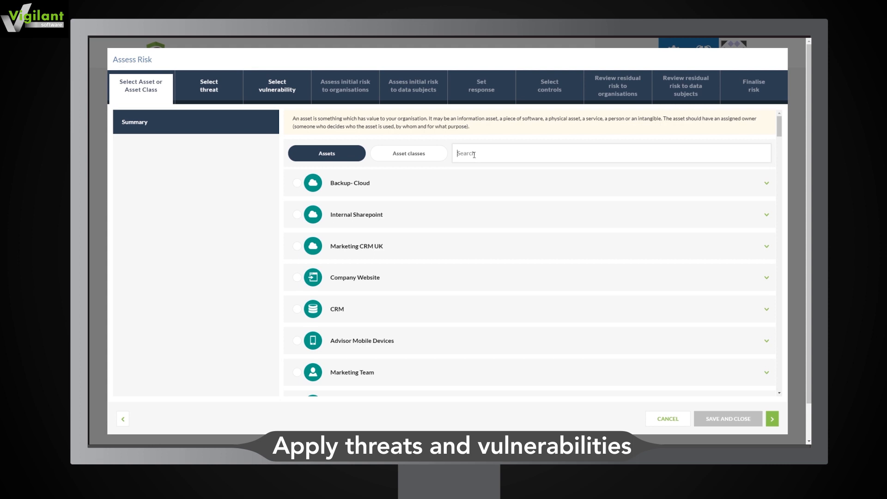
{"action": "type", "text": "Advisor"}
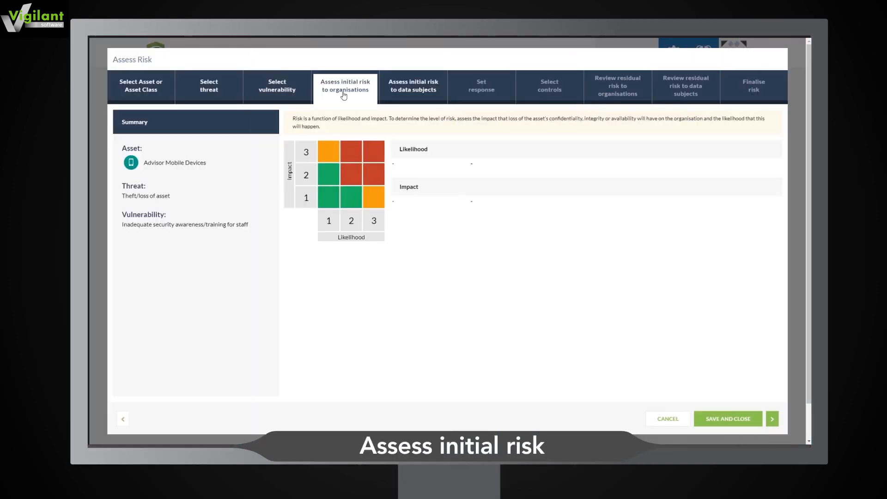
Rate initial organisational risk at likelihood 3, impact 3 and continue.
{"action": "left_click", "coordinate": [373, 152]}
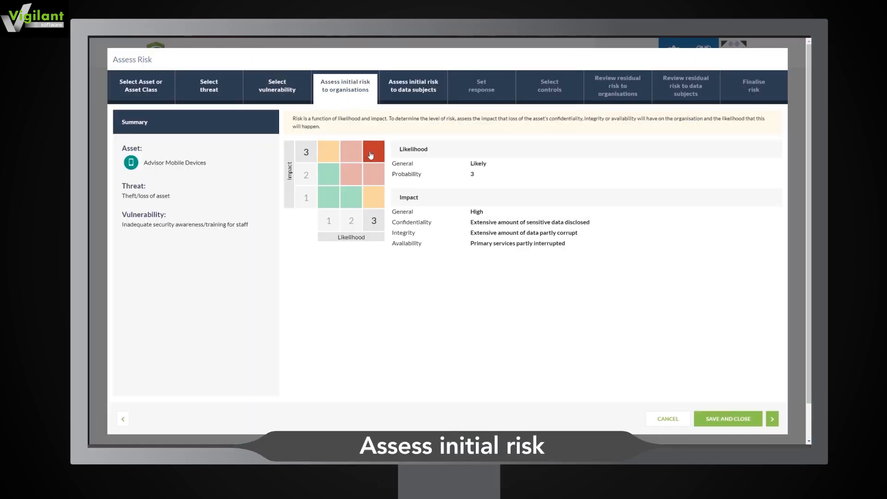
{"action": "left_click", "coordinate": [373, 151]}
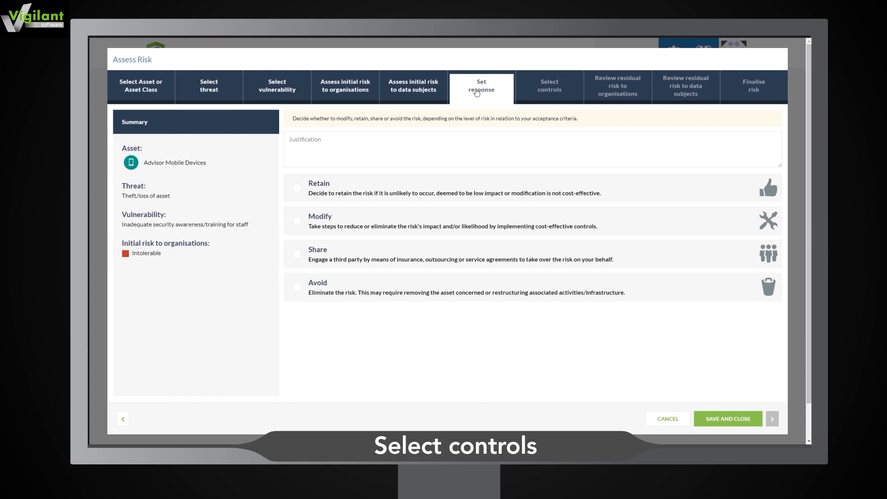
{"action": "mouse_move", "coordinate": [305, 220]}
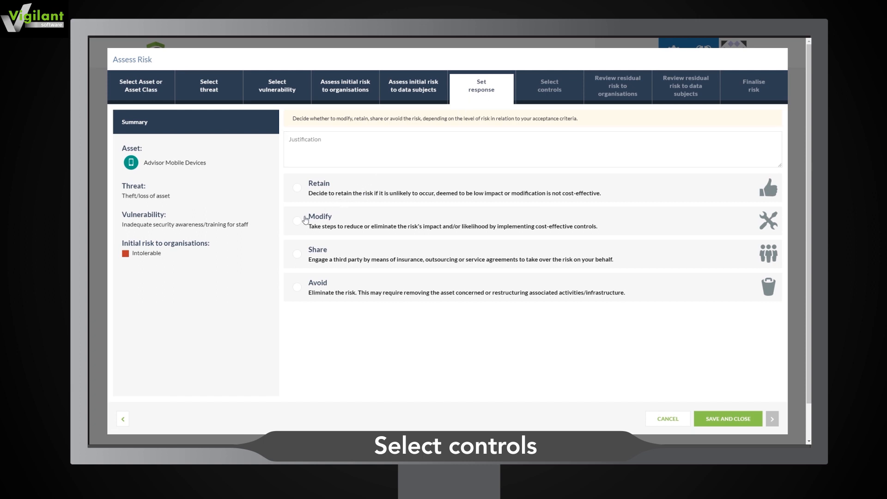
Choose Modify as the risk response and proceed to control selection.
{"action": "left_click", "coordinate": [297, 221]}
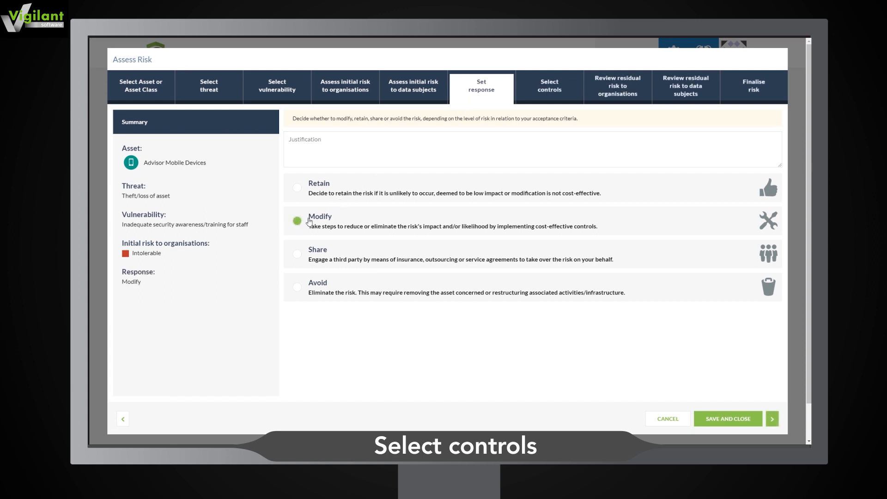
{"action": "left_click", "coordinate": [548, 86]}
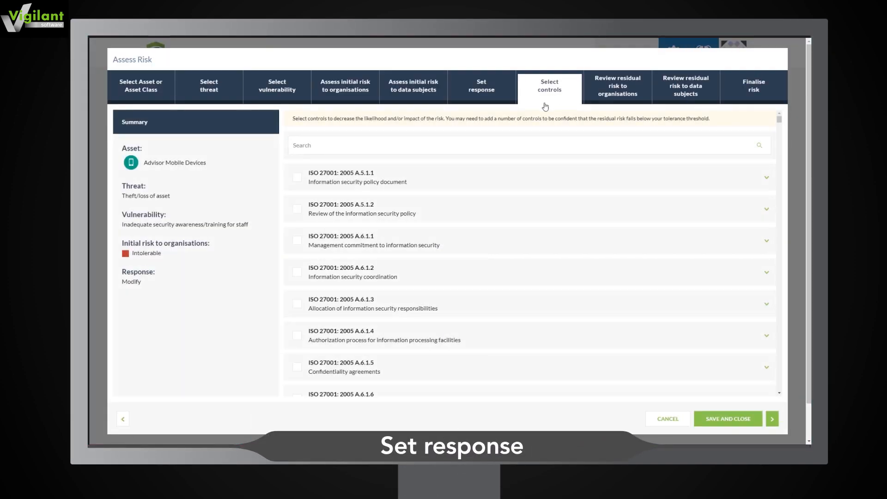
Search the controls for '7.2' and tick ISO 27001: 2013 A.7.2.2.
{"action": "left_click", "coordinate": [475, 145]}
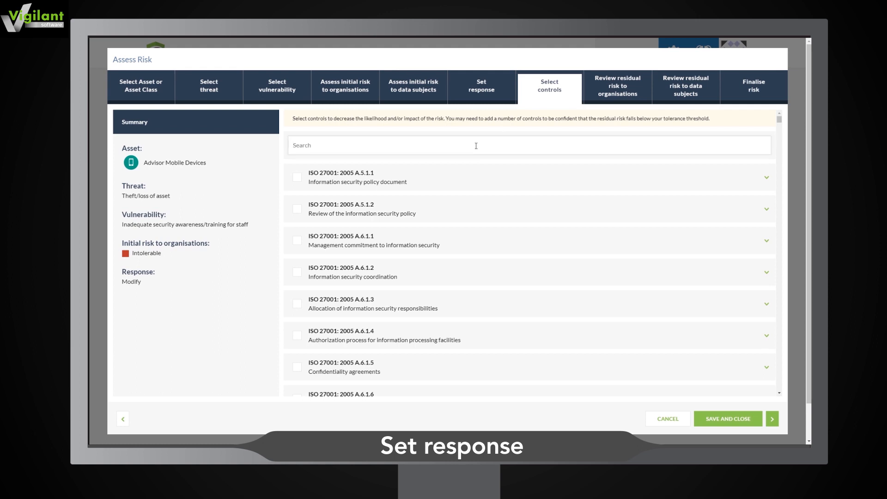
{"action": "type", "text": "7.2.2"}
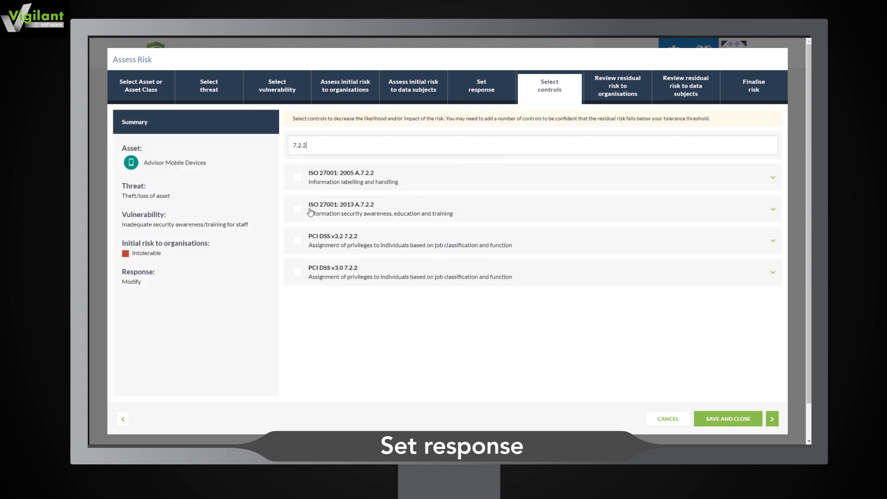
{"action": "left_click", "coordinate": [298, 209]}
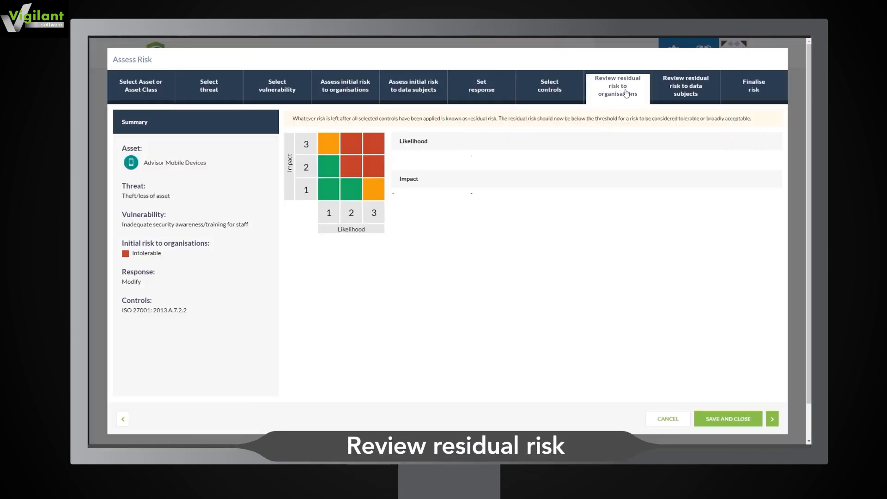
Rate residual organisational risk at likelihood 1, impact 1 and continue.
{"action": "left_click", "coordinate": [329, 189]}
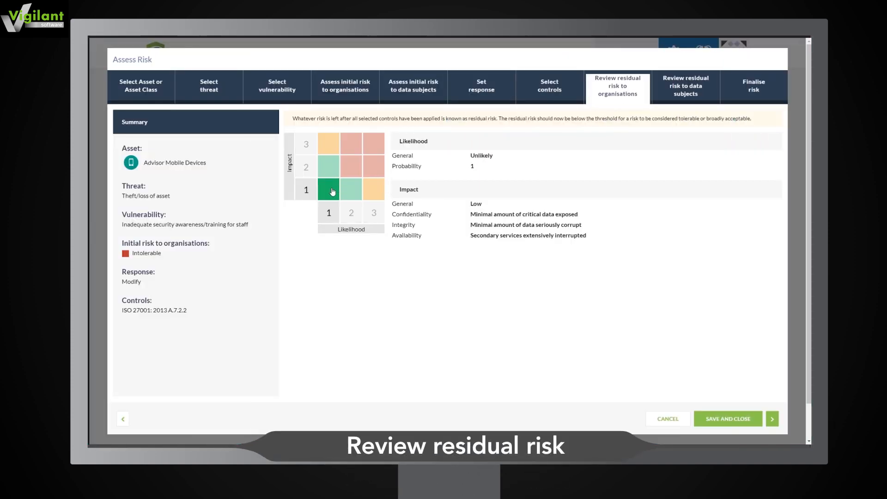
{"action": "left_click", "coordinate": [328, 189]}
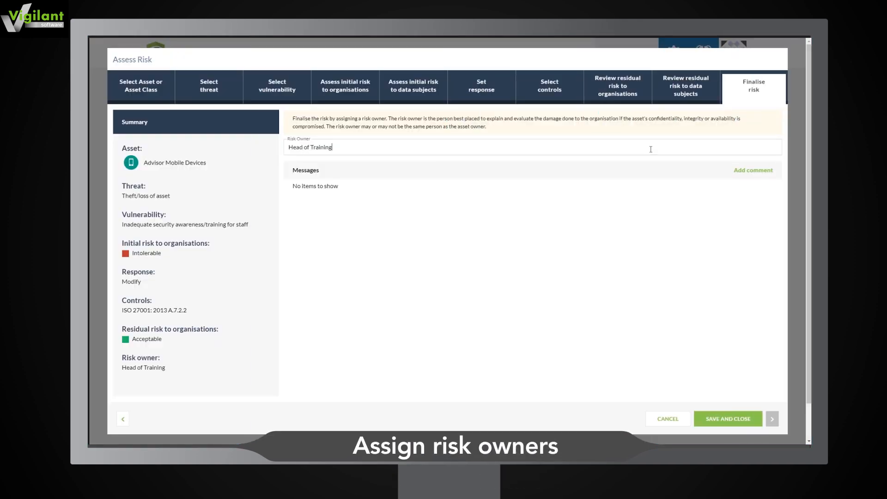
Cancel the empty Add comment dialog, then save and close the finished risk.
{"action": "left_click", "coordinate": [753, 169]}
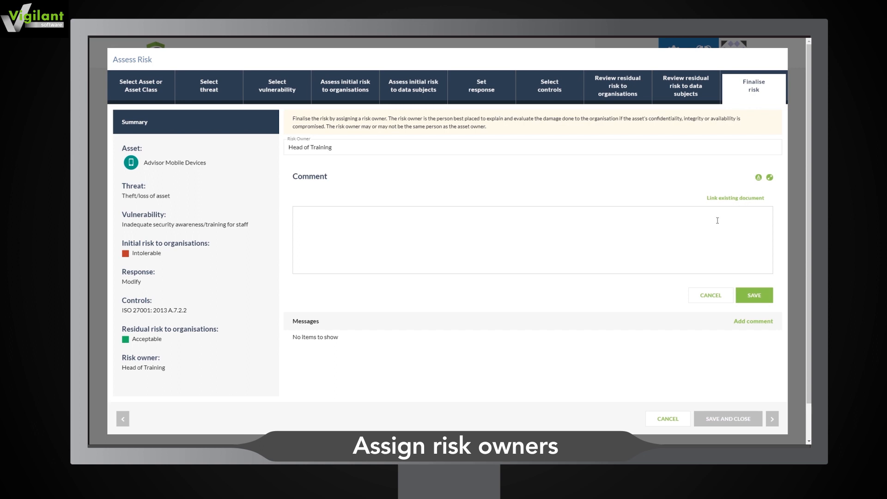
{"action": "left_click", "coordinate": [728, 418]}
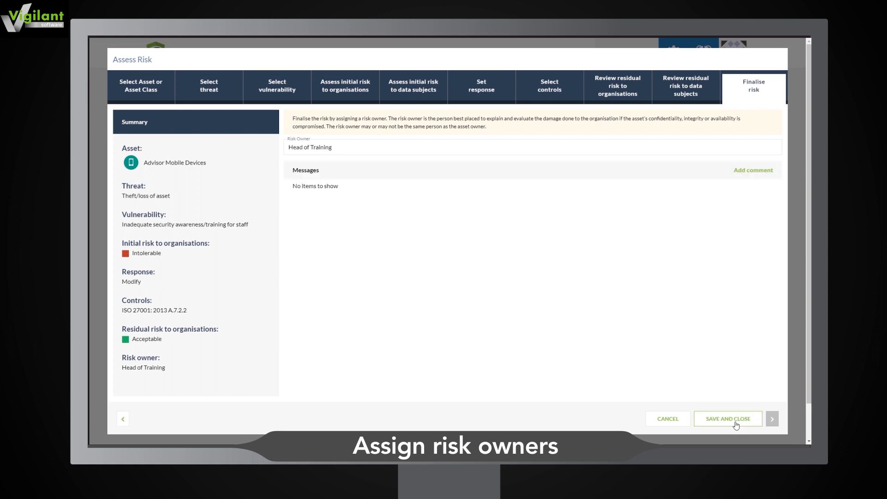
{"action": "left_click", "coordinate": [728, 419]}
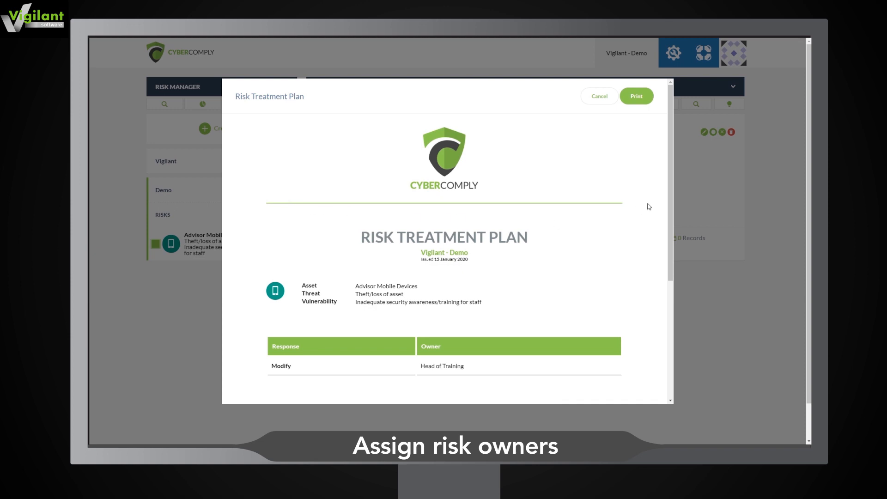
Scroll through the Risk Treatment Plan preview and print it.
{"action": "scroll", "scroll_direction": "down", "scroll_amount": 3}
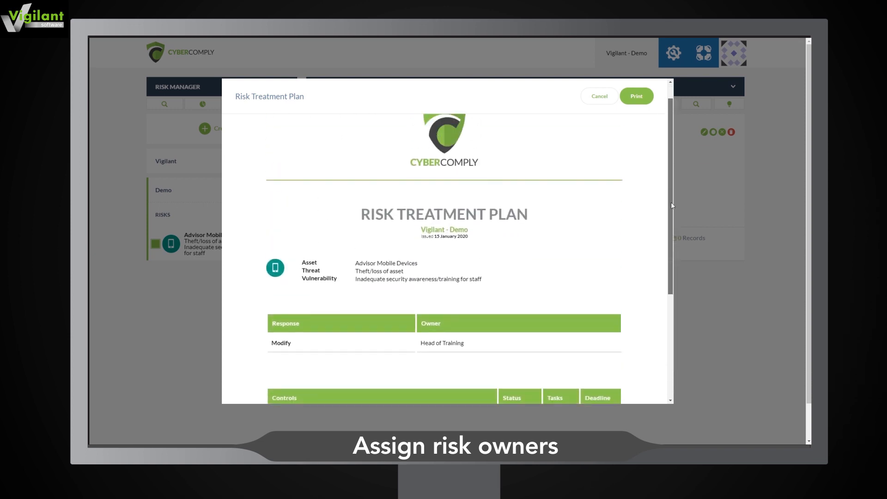
{"action": "left_click", "coordinate": [599, 96]}
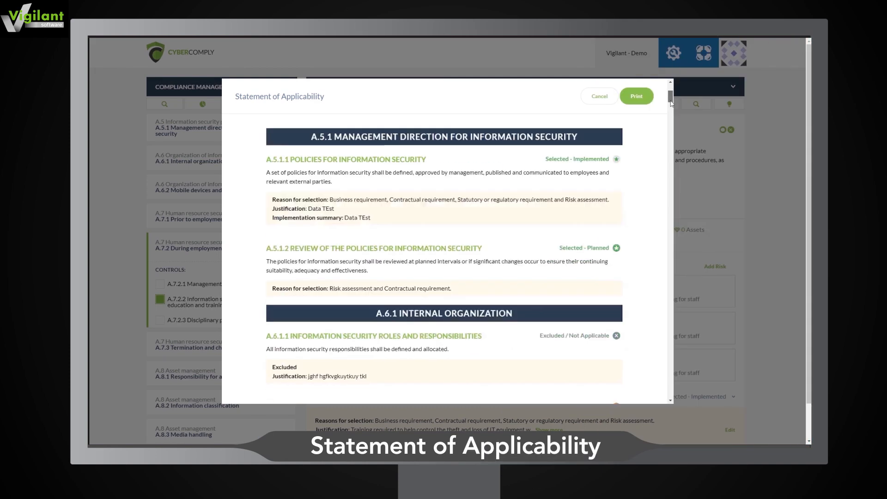
Print the Statement of Applicability and save the printout as a PDF file.
{"action": "scroll", "scroll_direction": "down", "scroll_amount": 3}
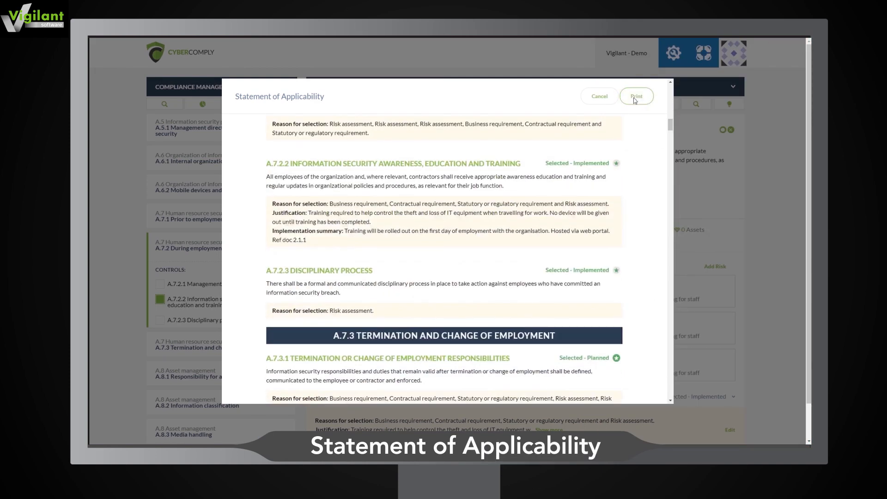
{"action": "left_click", "coordinate": [636, 96]}
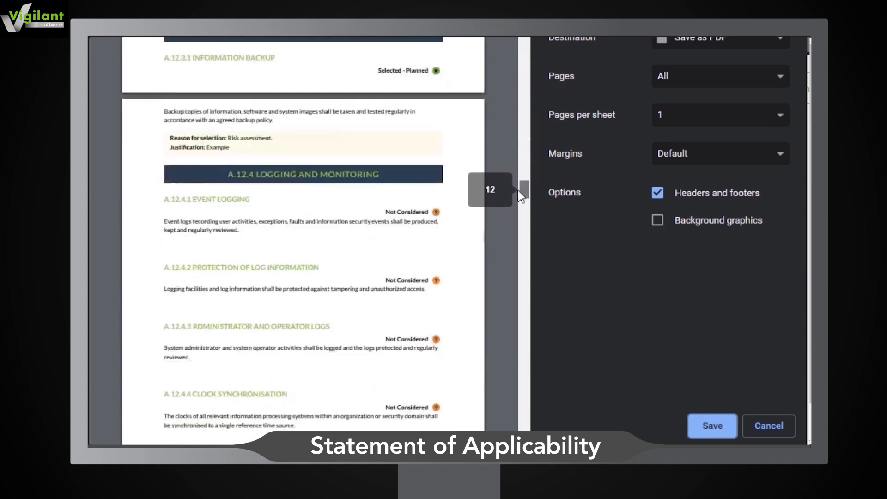
{"action": "left_click", "coordinate": [712, 425]}
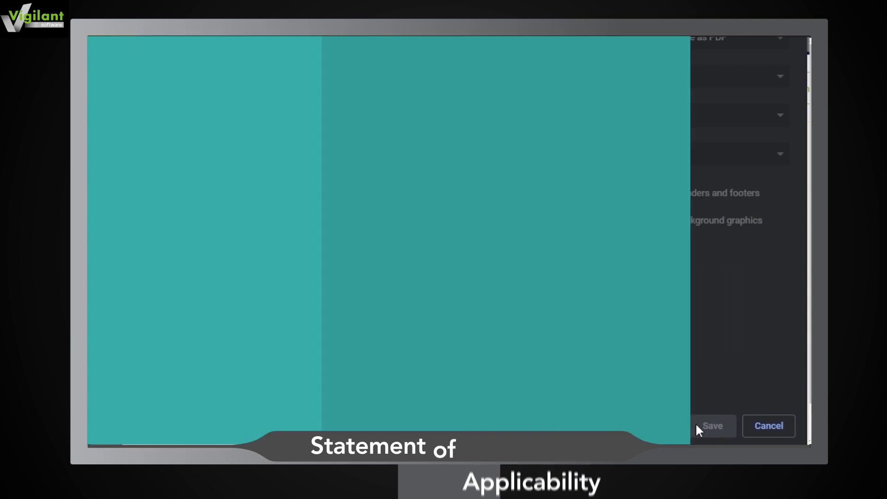